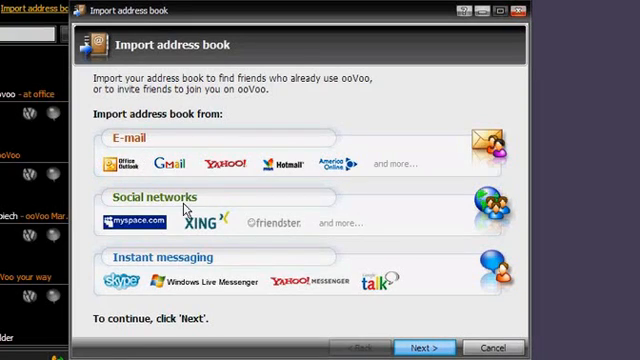
mouse_move(224, 272)
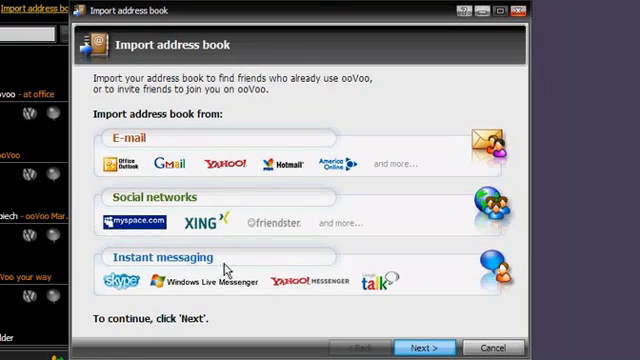
Step: Cancel the Import address book dialog, leaving the main contacts window showing
click(247, 50)
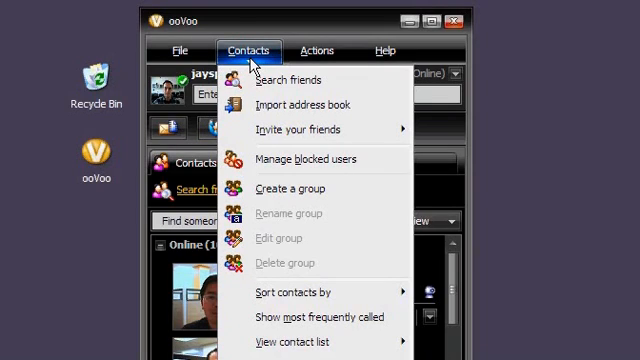
mouse_move(300, 129)
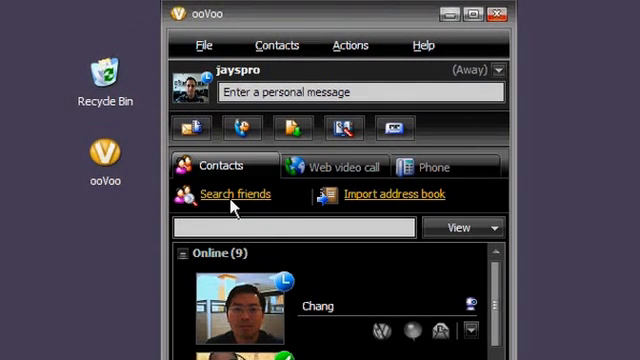
click(234, 194)
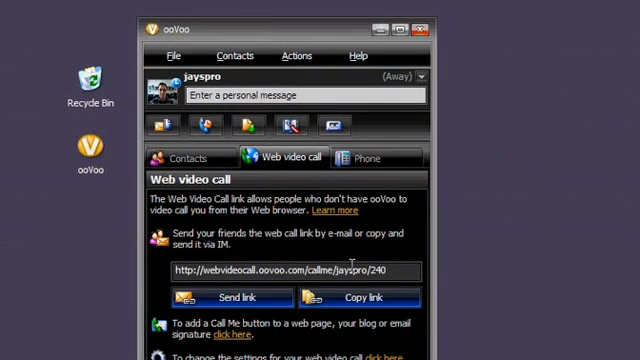
click(190, 157)
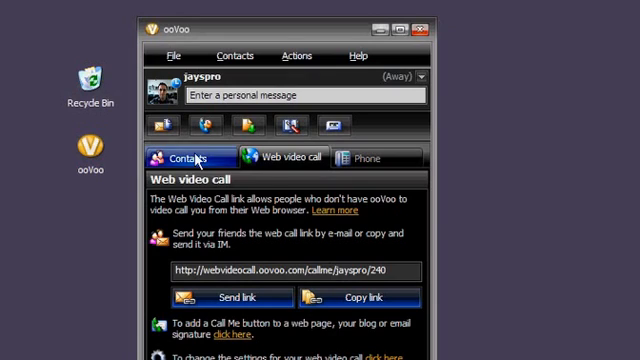
click(188, 157)
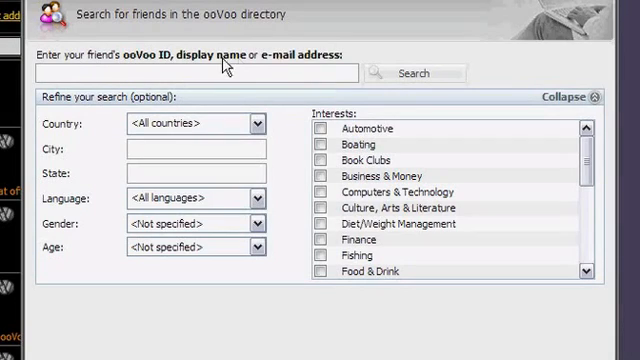
text(elisa)
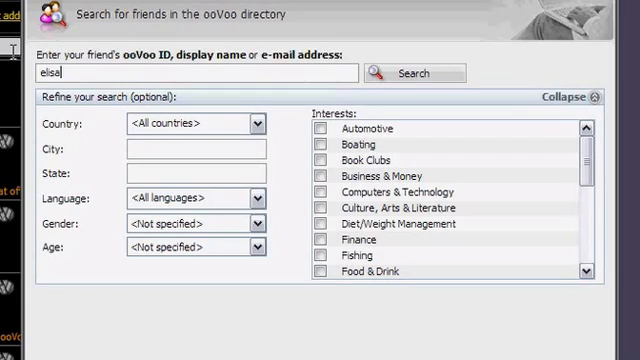
click(414, 72)
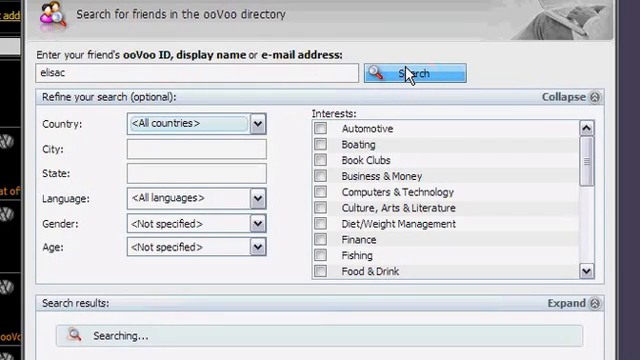
click(414, 72)
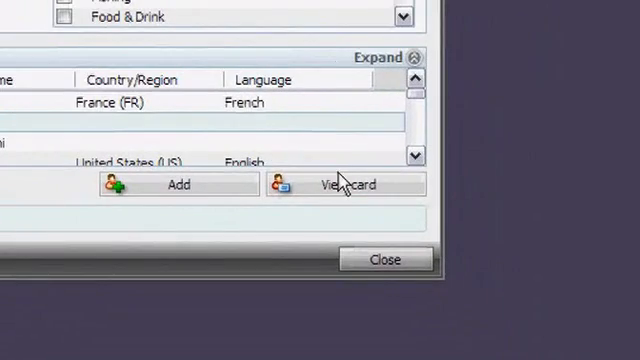
click(344, 185)
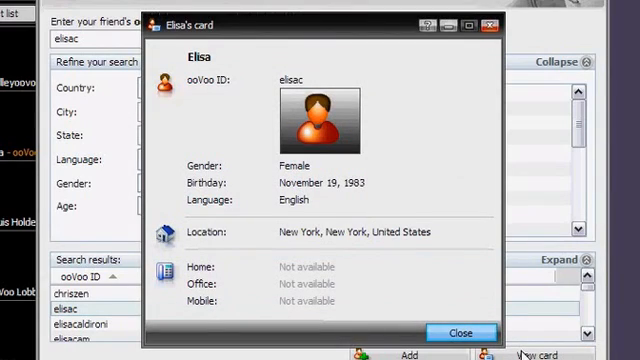
click(461, 333)
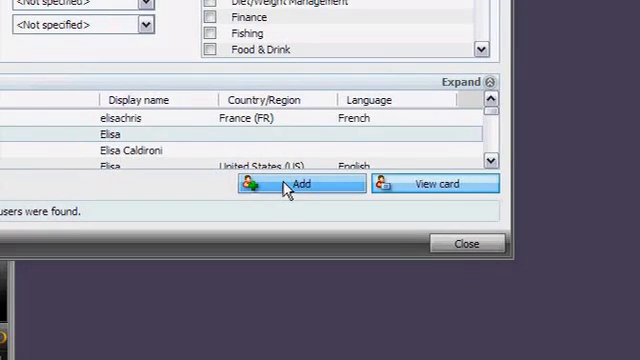
click(300, 184)
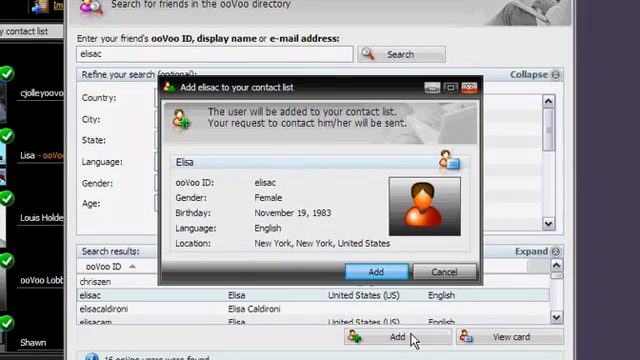
mouse_move(377, 272)
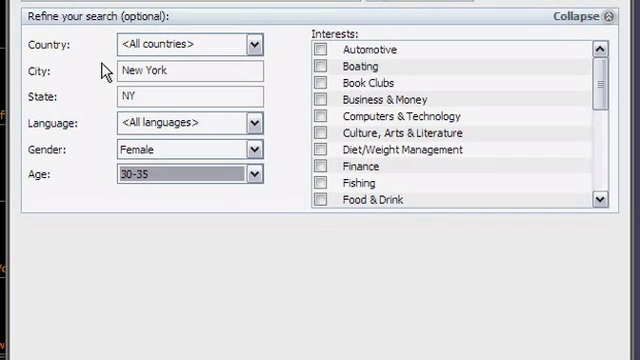
mouse_move(110, 156)
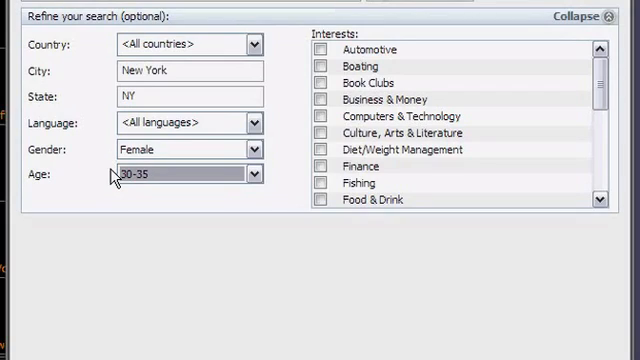
mouse_move(292, 80)
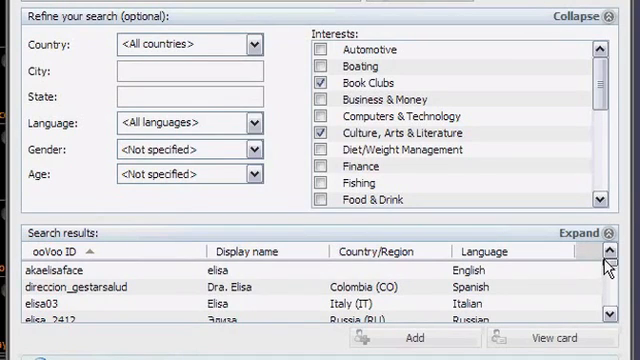
Step: Refine the friend search to Book Clubs and Culture, Arts & Literature interests
click(578, 16)
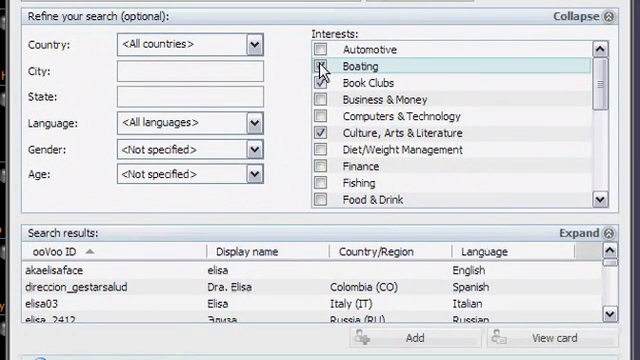
click(322, 65)
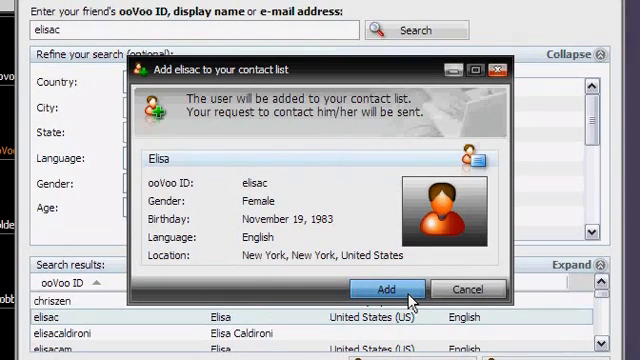
click(382, 289)
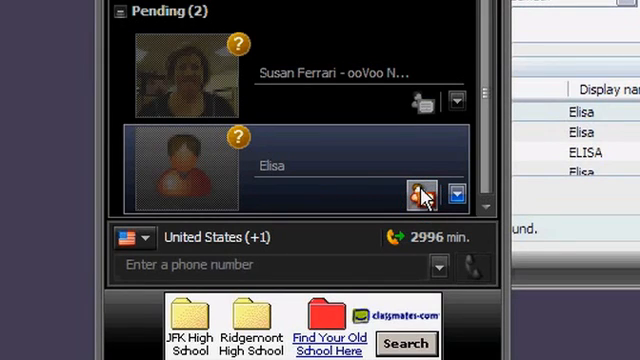
click(421, 196)
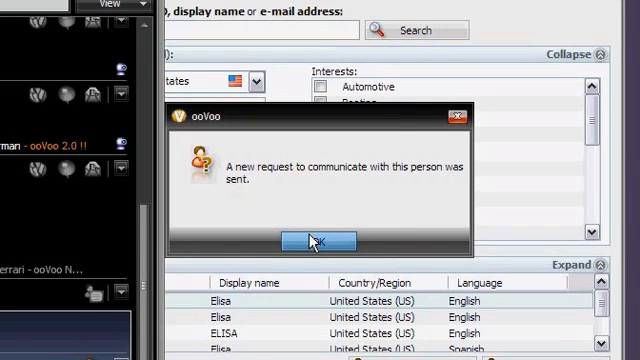
click(311, 240)
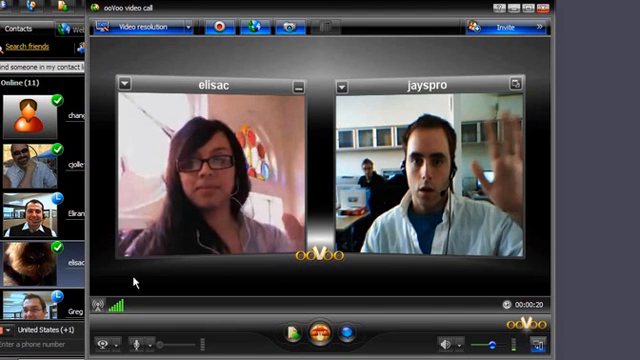